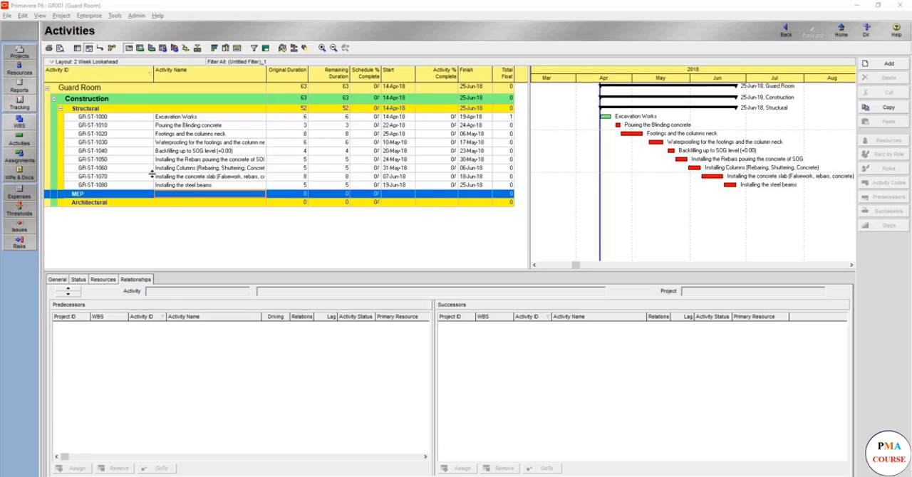
{"action": "mouse_move", "coordinate": [269, 356]}
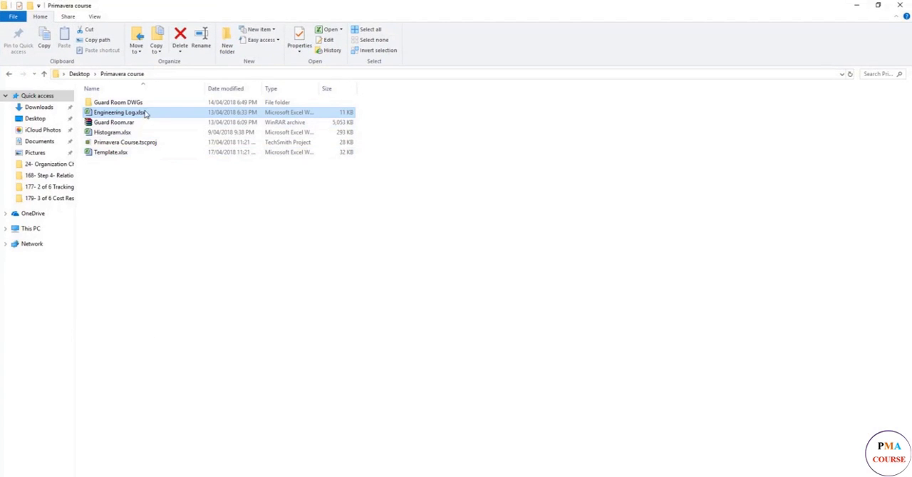
Step: Browse the Guard Room DWGs folder and its Architecture drawings subfolder
{"action": "double_click", "coordinate": [119, 102]}
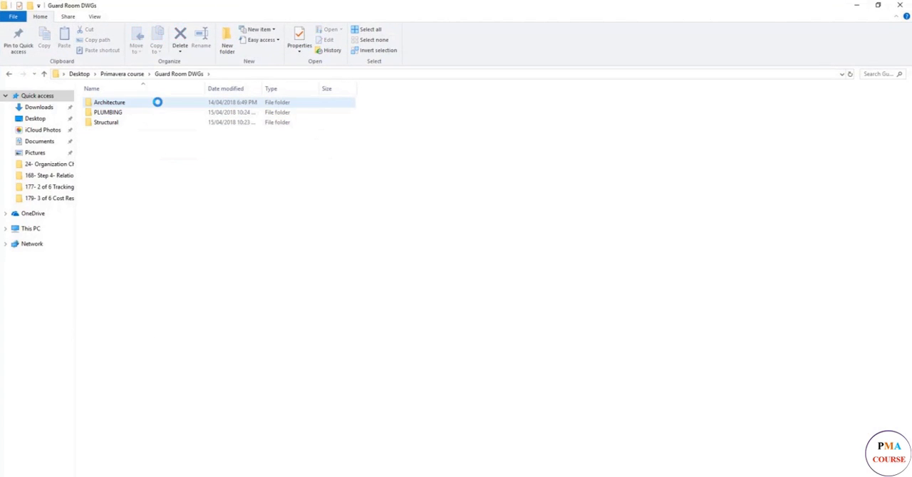
{"action": "double_click", "coordinate": [108, 112]}
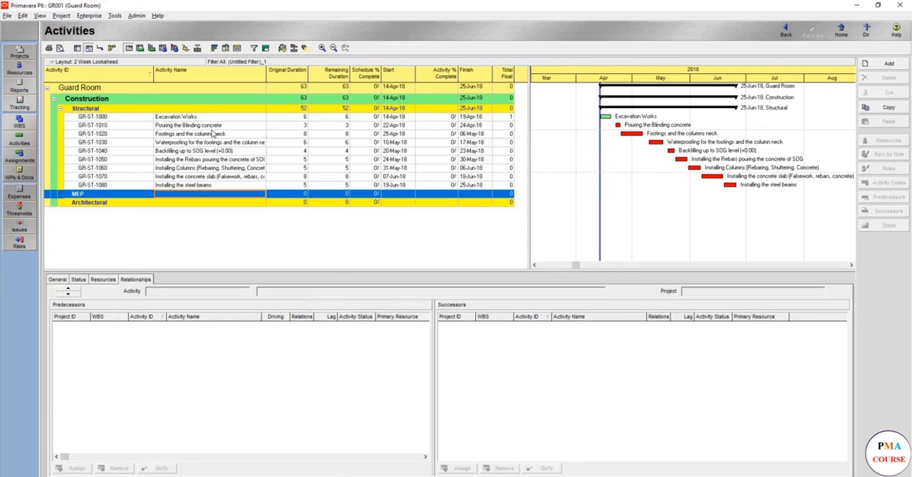
{"action": "mouse_move", "coordinate": [201, 157]}
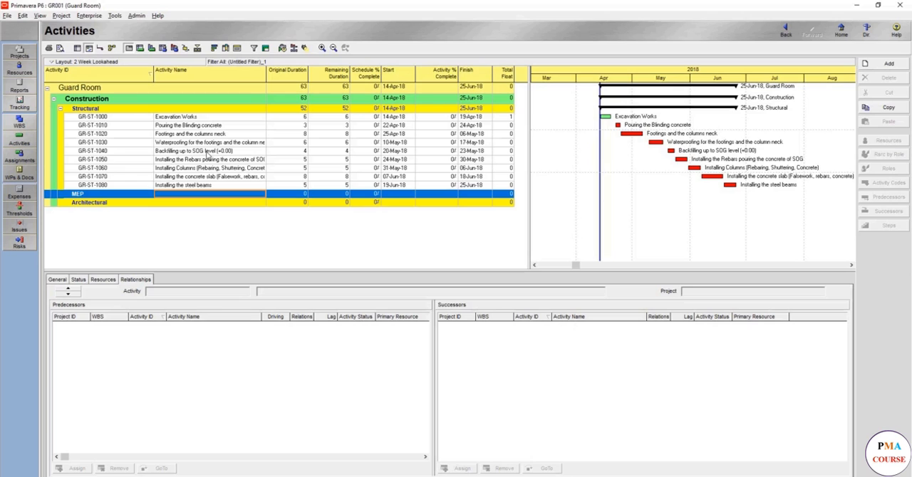
{"action": "mouse_move", "coordinate": [254, 167]}
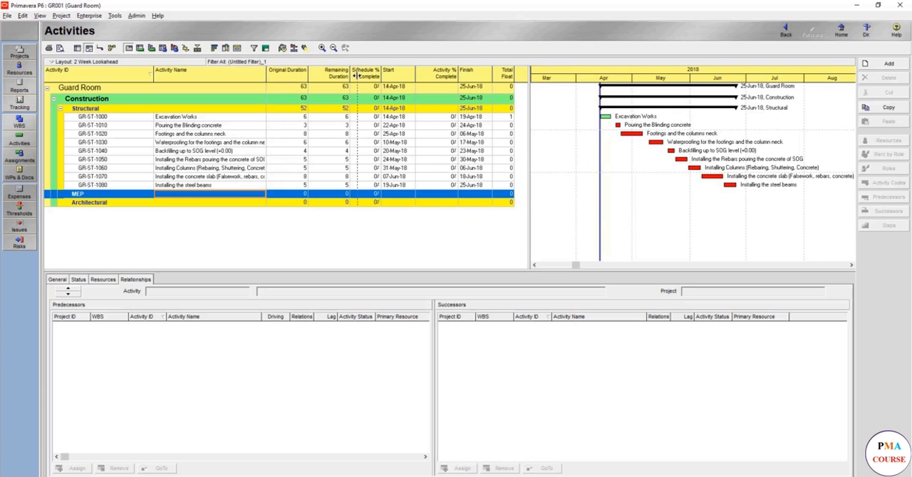
Step: Scroll the activity table right to view the full structural activity names
{"action": "scroll", "scroll_direction": "right", "scroll_amount": 3}
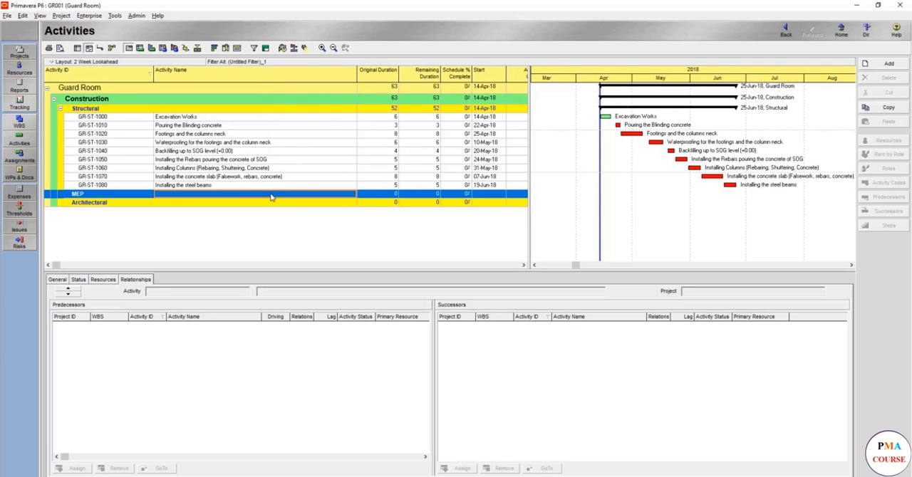
{"action": "mouse_move", "coordinate": [308, 189]}
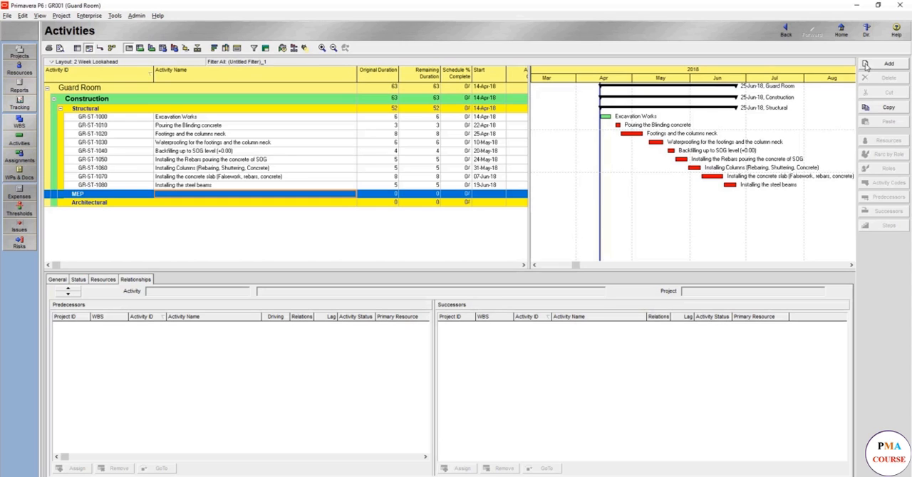
Step: Add activity GR-MEP-1090 under MEP, named 'Installation of horizontal MEP 1st & 2nd fix'
{"action": "left_click", "coordinate": [889, 64]}
{"action": "type", "text": "GR-M"}
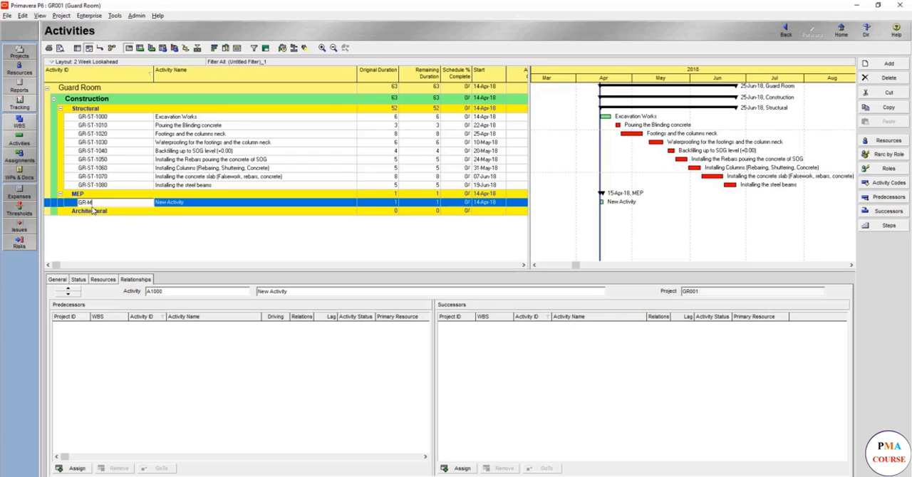
{"action": "type", "text": "EP-1090"}
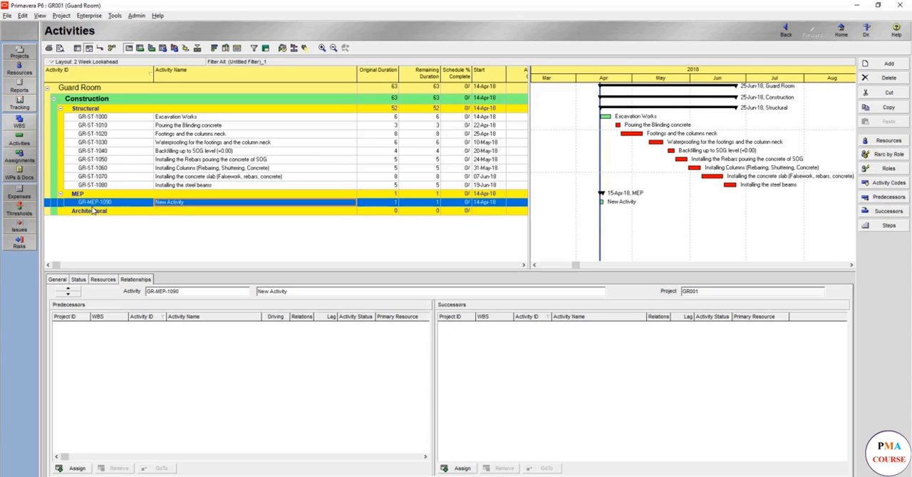
{"action": "type", "text": "MEP 1st"}
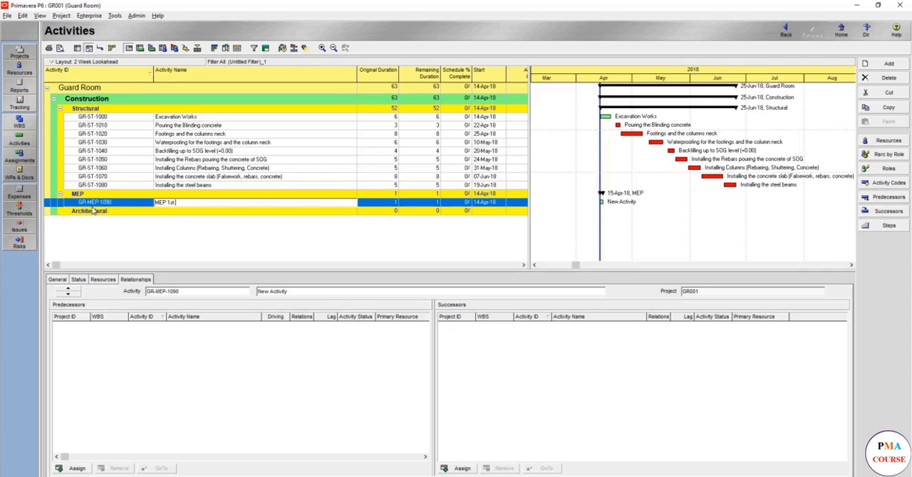
{"action": "type", "text": "&2nd"}
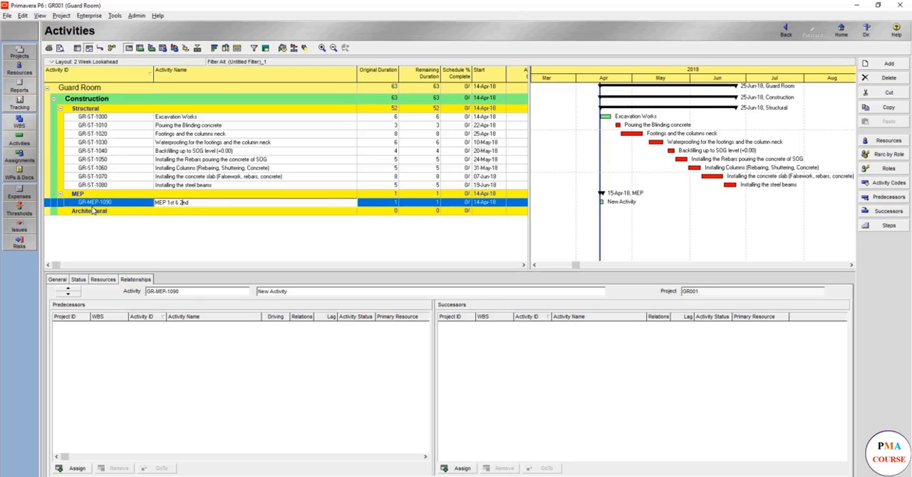
{"action": "type", "text": "fl"}
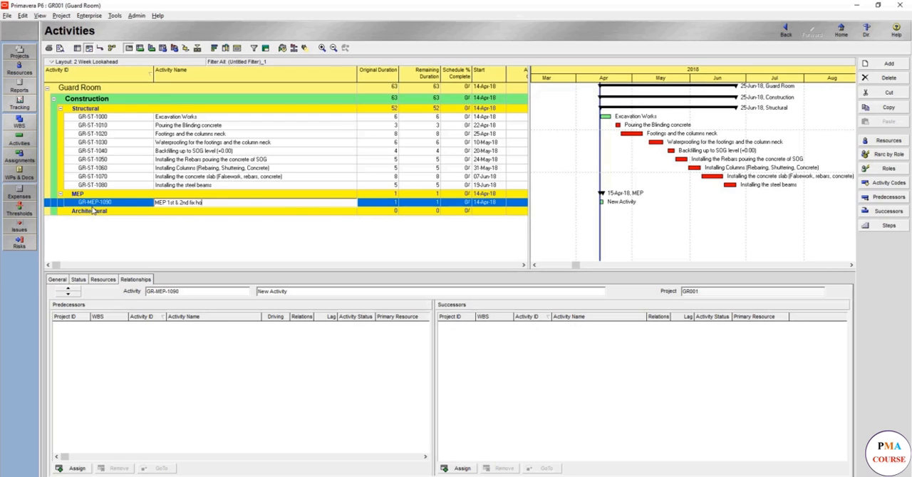
{"action": "type", "text": "horizontal"}
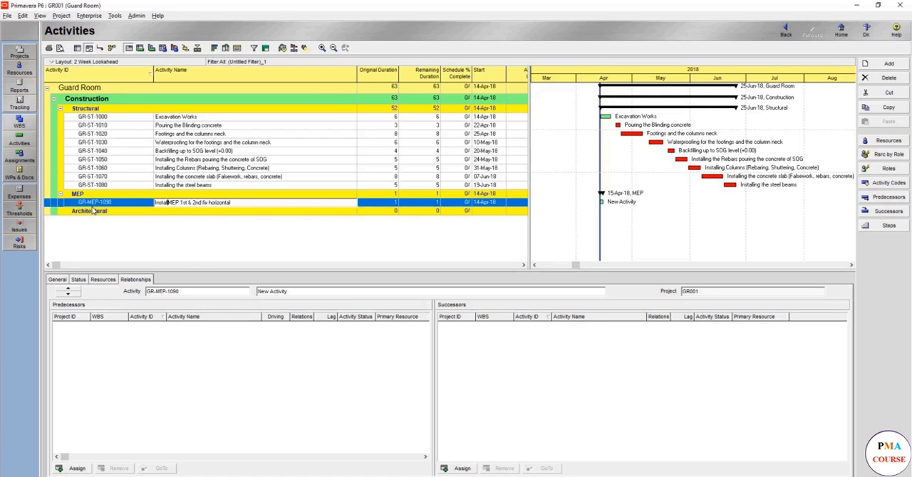
{"action": "type", "text": "Installation of MEP 1st & 2nd fix horizontal"}
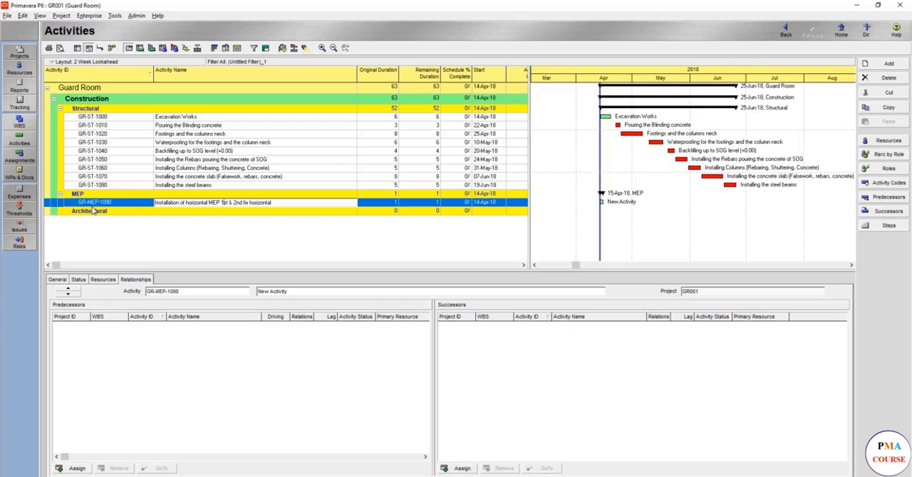
{"action": "double_click", "coordinate": [260, 203]}
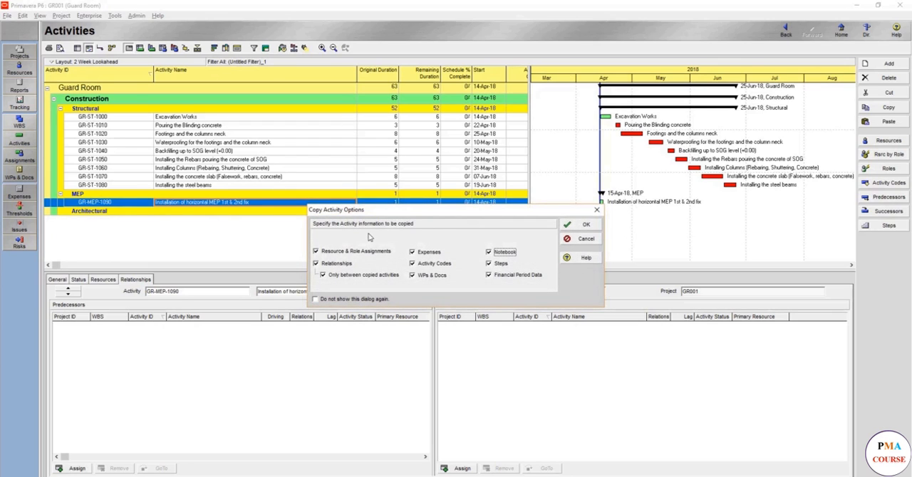
{"action": "mouse_move", "coordinate": [222, 245]}
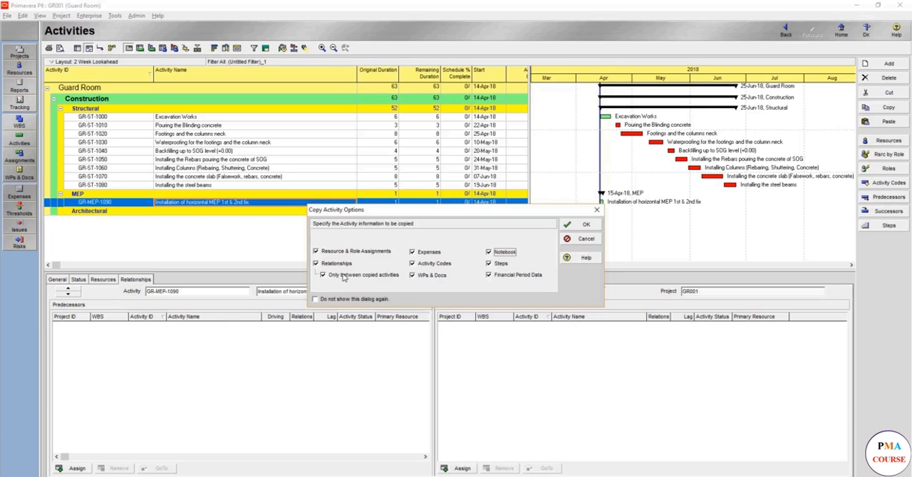
{"action": "mouse_move", "coordinate": [359, 275]}
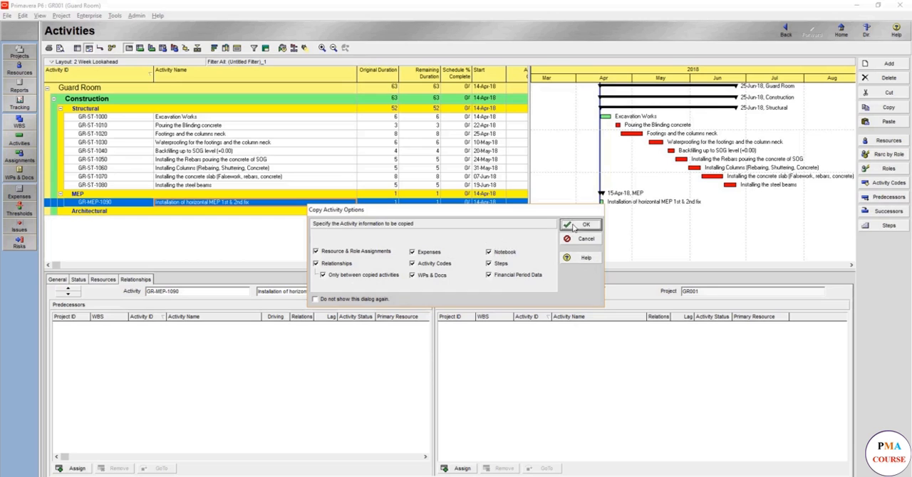
Step: Paste the horizontal MEP activity, accepting copy options and the renumbered ID GR-MEP-1100
{"action": "left_click", "coordinate": [585, 225]}
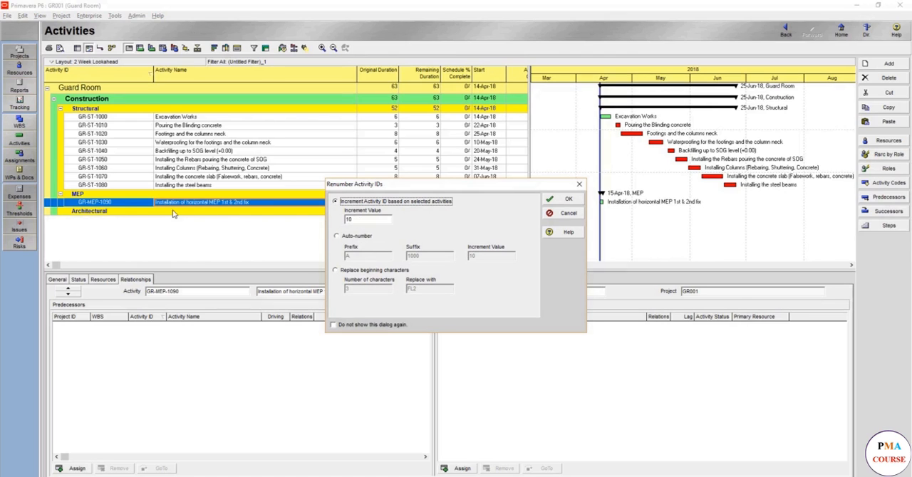
{"action": "mouse_move", "coordinate": [118, 209]}
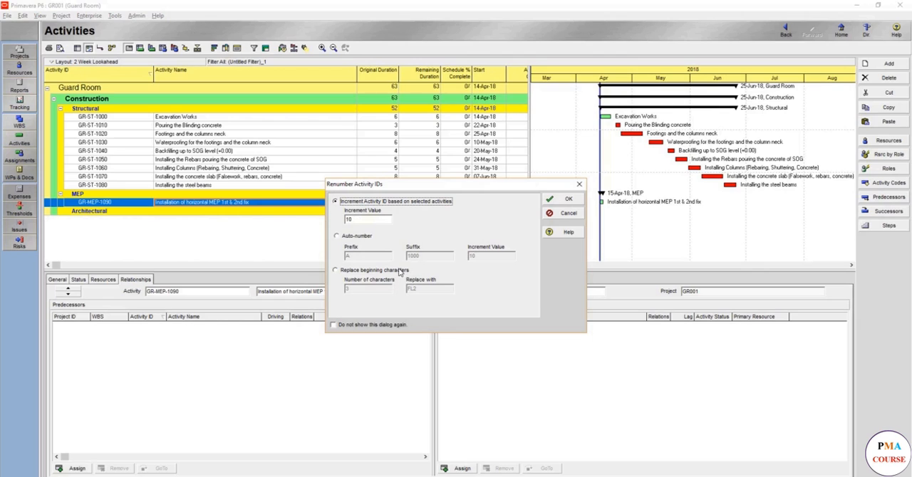
{"action": "mouse_move", "coordinate": [118, 247]}
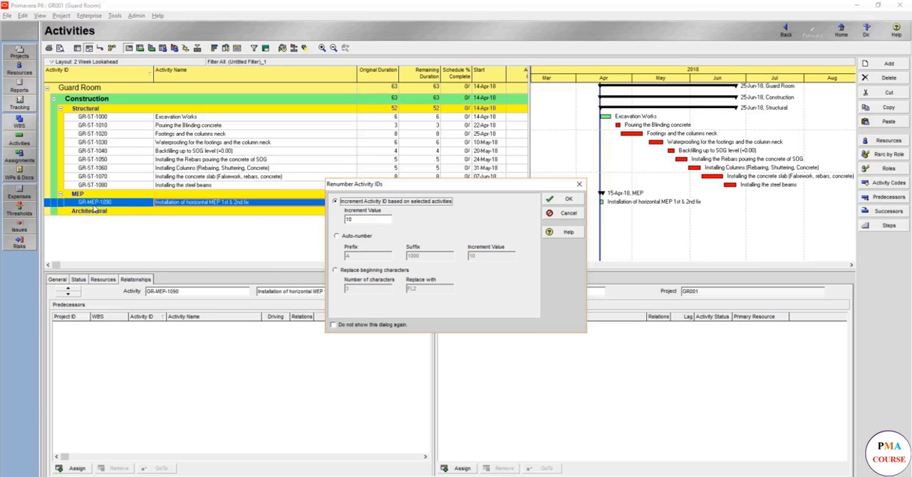
{"action": "mouse_move", "coordinate": [94, 209]}
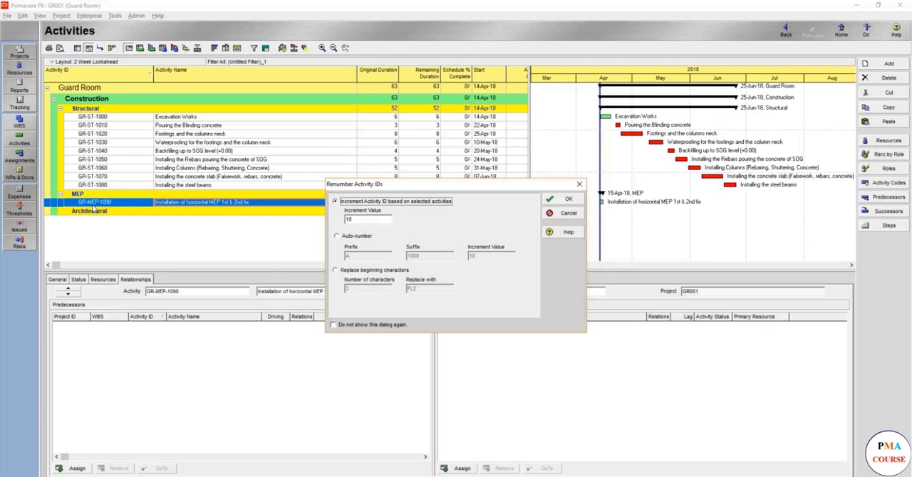
{"action": "mouse_move", "coordinate": [463, 226]}
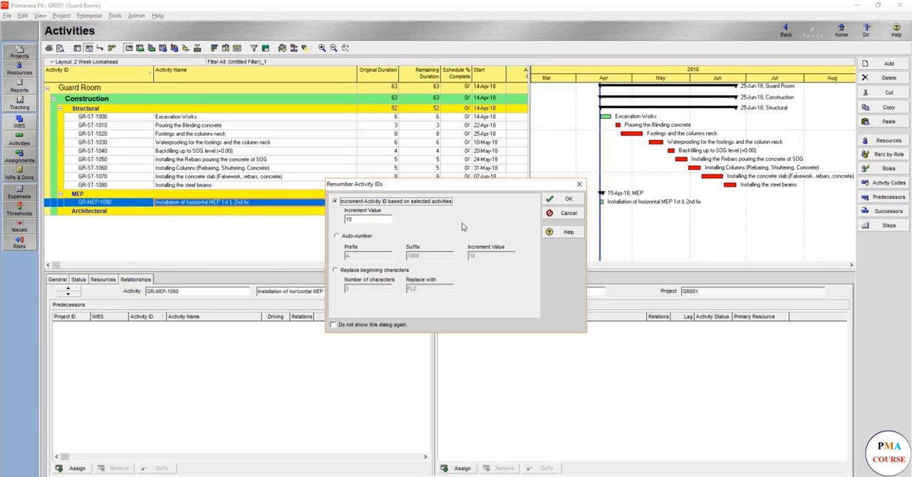
{"action": "left_click", "coordinate": [562, 199]}
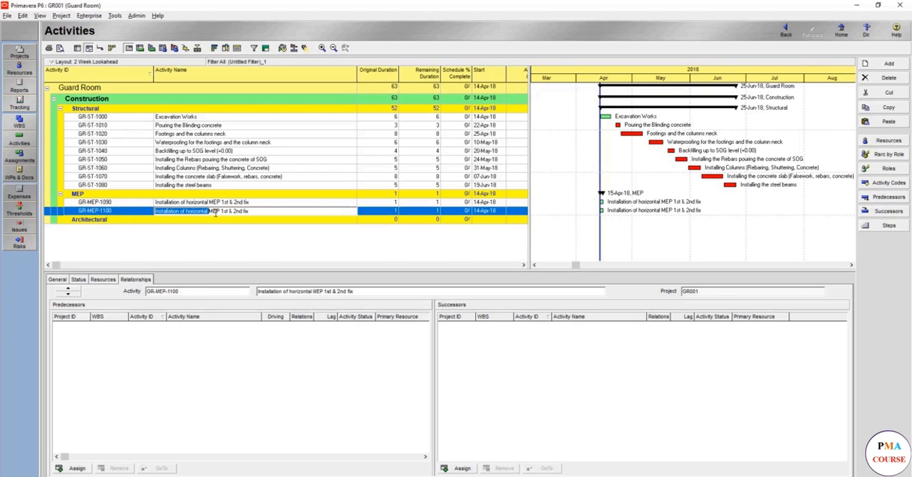
Step: Replace 'horizontal' with 'Vertical' in GR-MEP-1100's activity name
{"action": "double_click", "coordinate": [196, 211]}
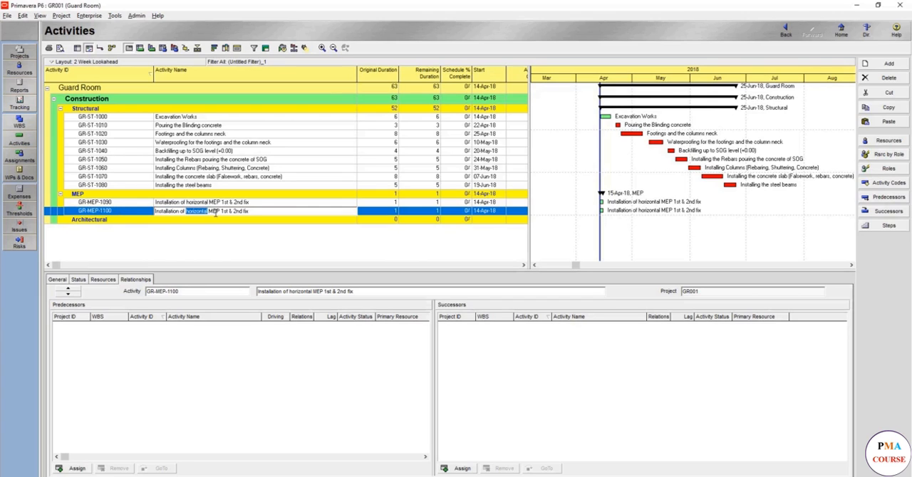
{"action": "type", "text": "Vertical"}
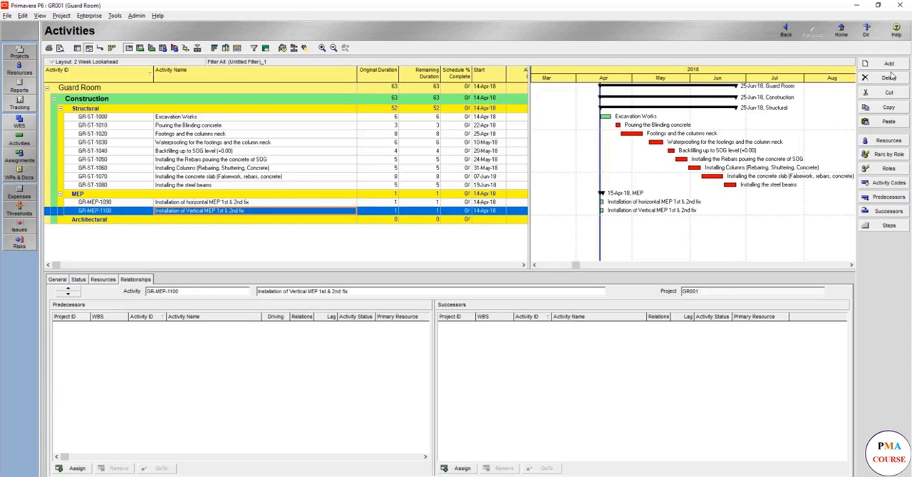
Step: Paste copy GR-MEP-1110 and rename it 'Installation of MEP final fix'
{"action": "left_click", "coordinate": [889, 107]}
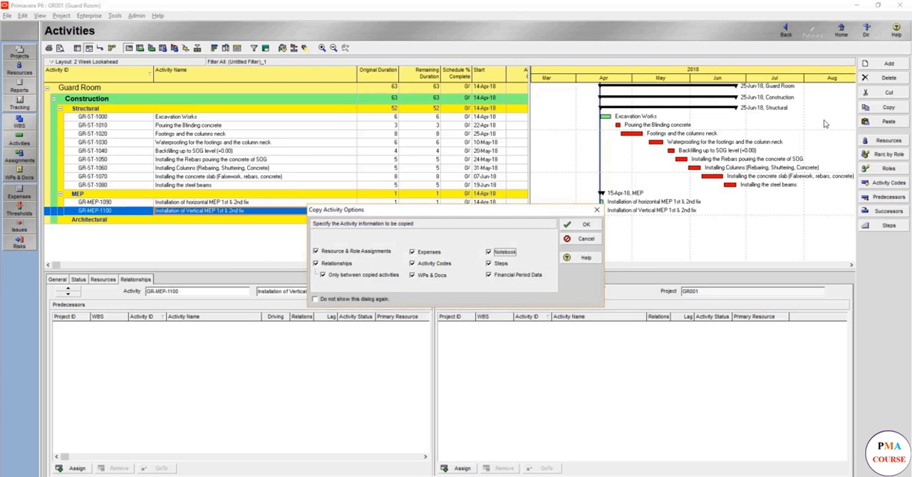
{"action": "mouse_move", "coordinate": [604, 213]}
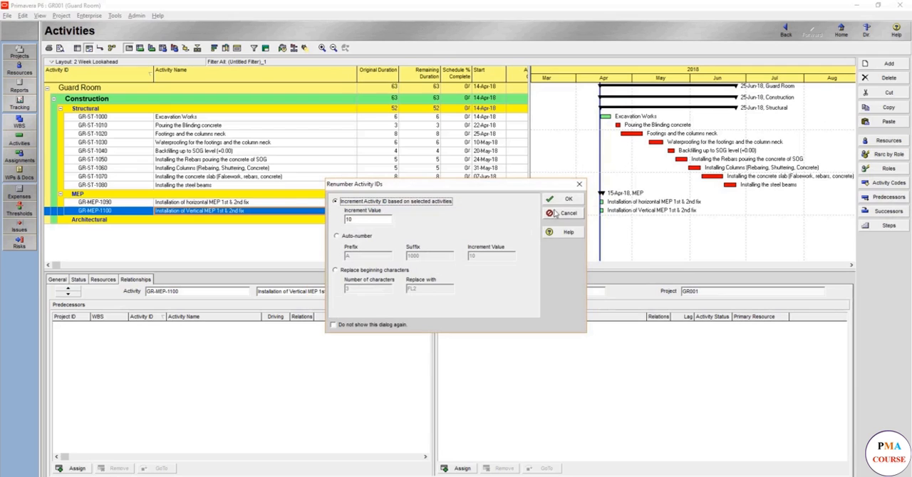
{"action": "left_click", "coordinate": [563, 199]}
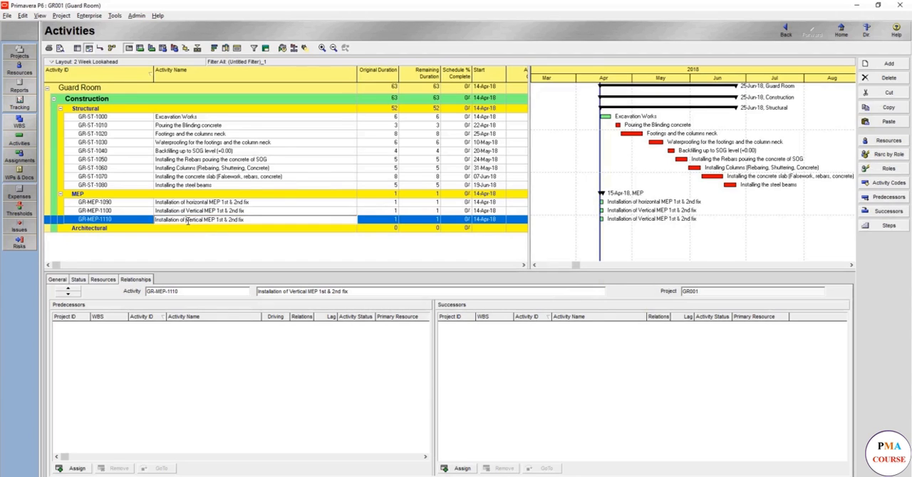
{"action": "double_click", "coordinate": [199, 219]}
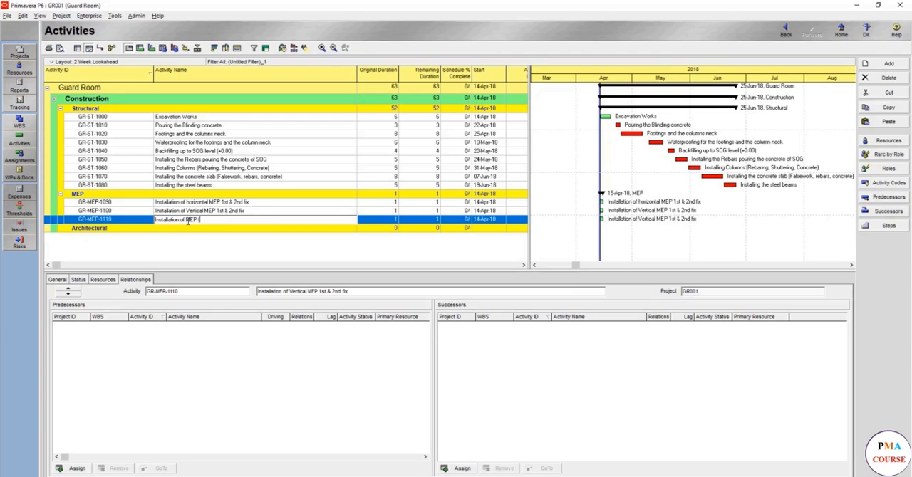
{"action": "type", "text": "final fix"}
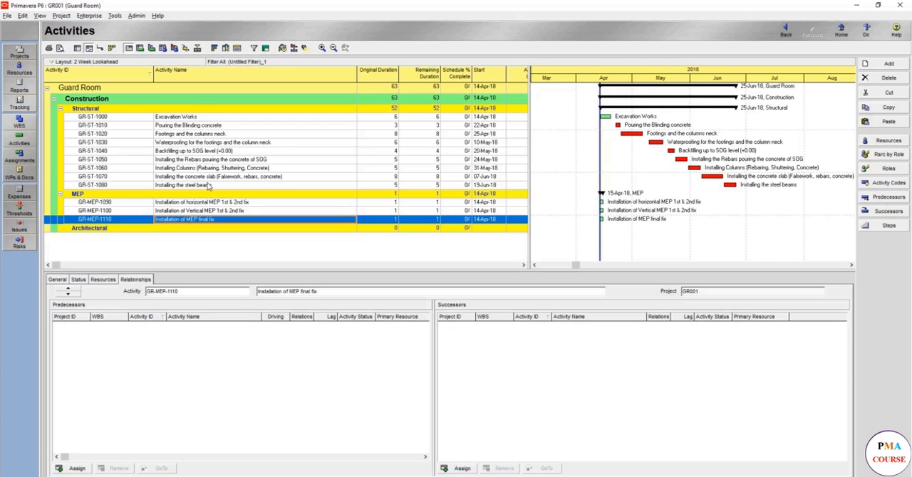
{"action": "mouse_move", "coordinate": [257, 184]}
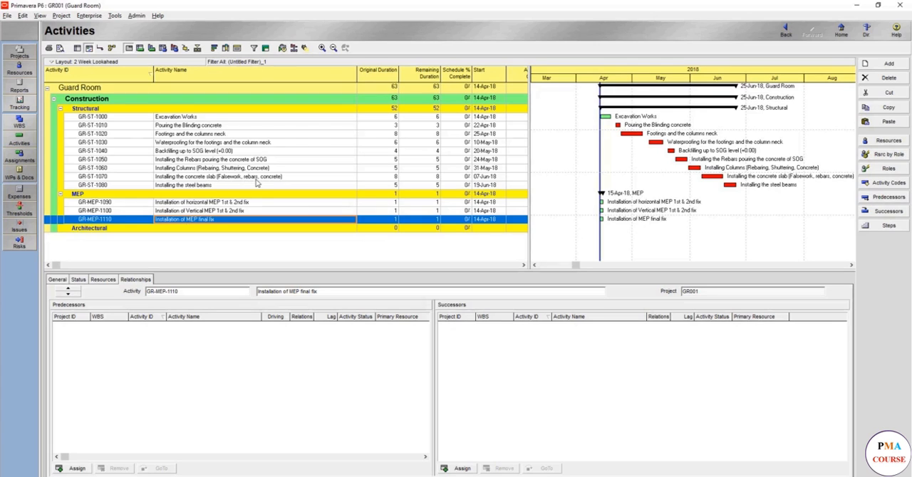
{"action": "mouse_move", "coordinate": [215, 219]}
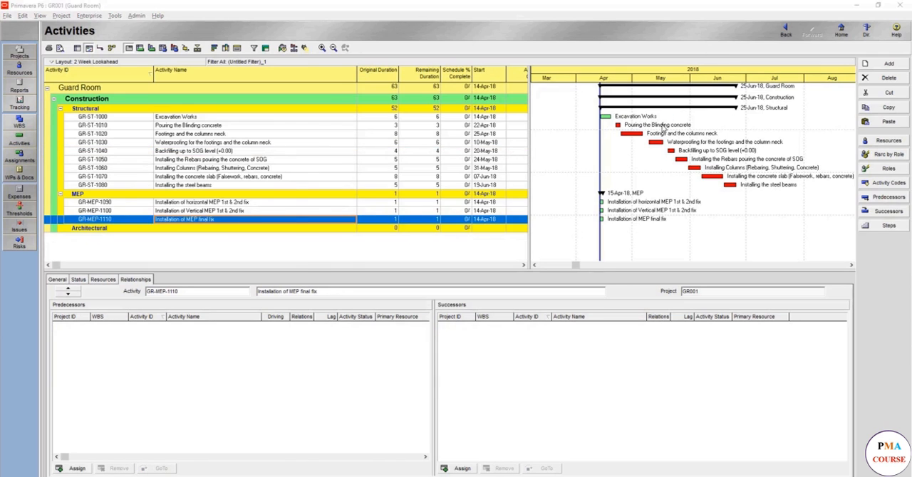
Step: Paste GR-MEP-1120 and rename it 'Installation of MEP containments inside the SOG'
{"action": "left_click", "coordinate": [888, 107]}
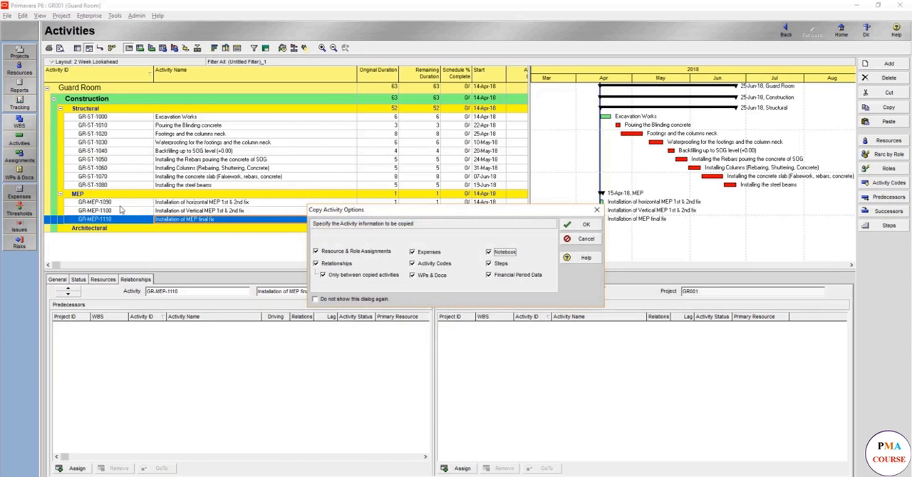
{"action": "mouse_move", "coordinate": [123, 140]}
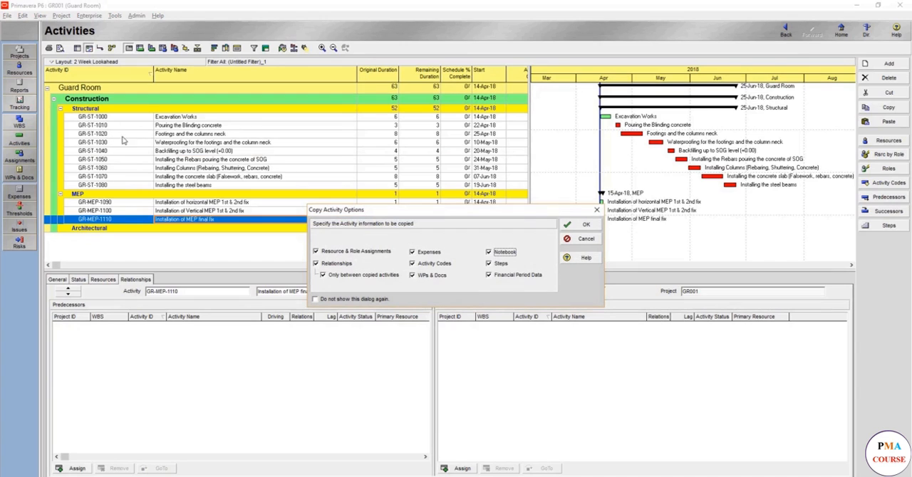
{"action": "mouse_move", "coordinate": [356, 140]}
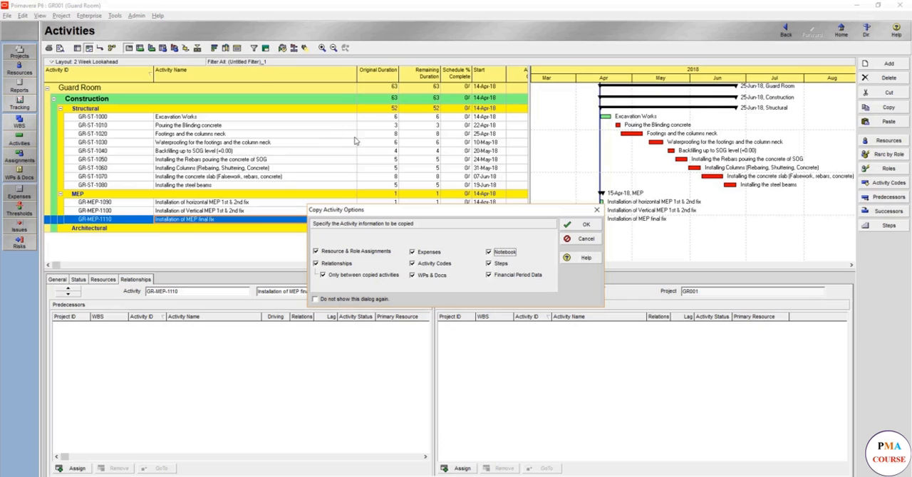
{"action": "mouse_move", "coordinate": [550, 240]}
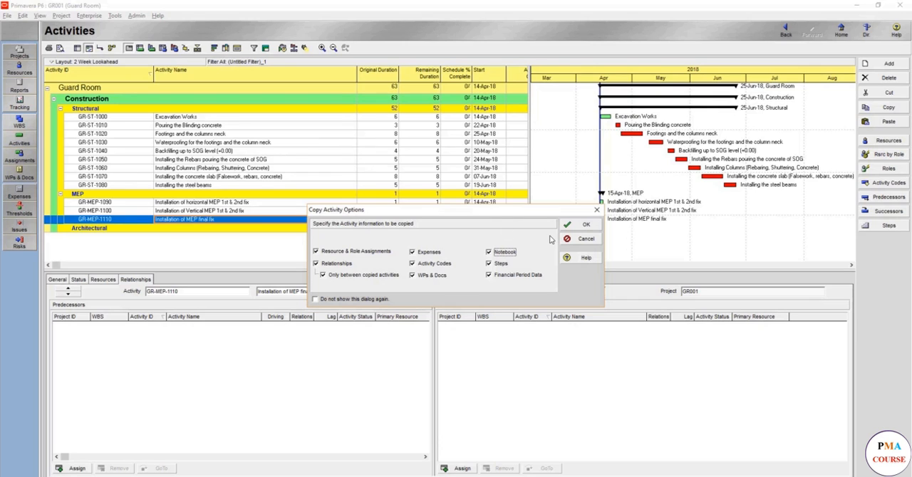
{"action": "mouse_move", "coordinate": [552, 241]}
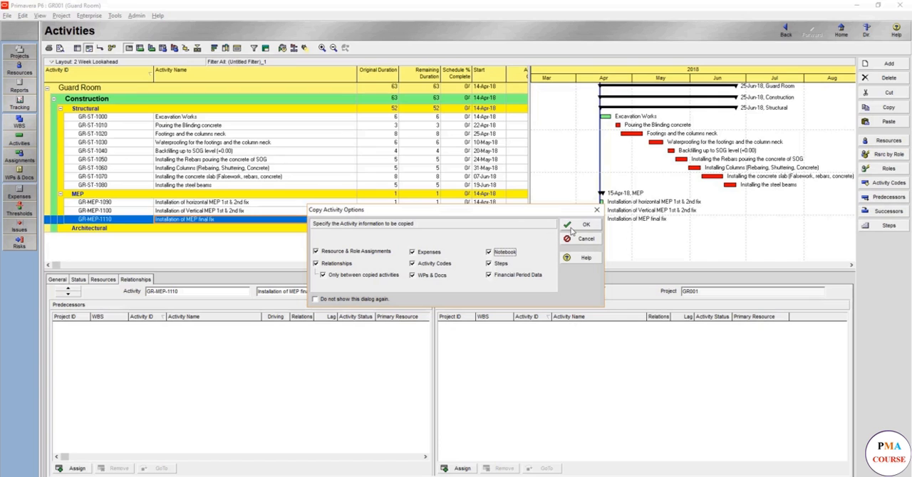
{"action": "left_click", "coordinate": [582, 225]}
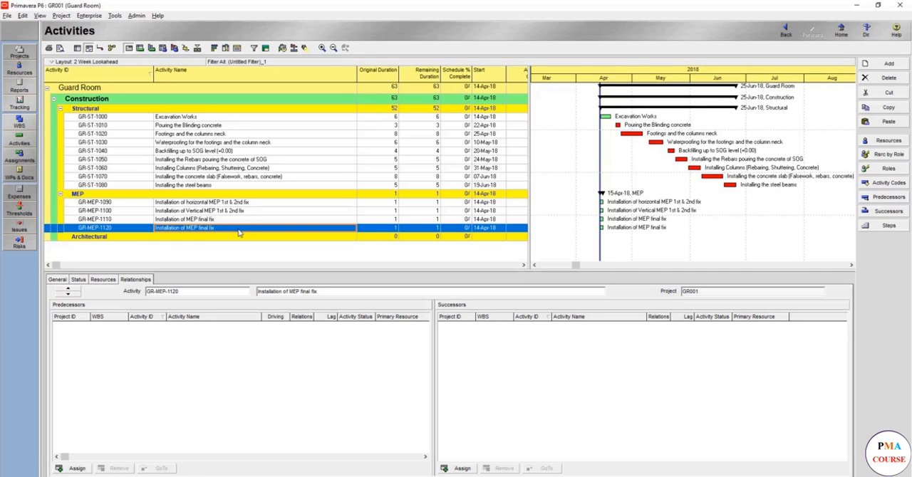
{"action": "double_click", "coordinate": [184, 228]}
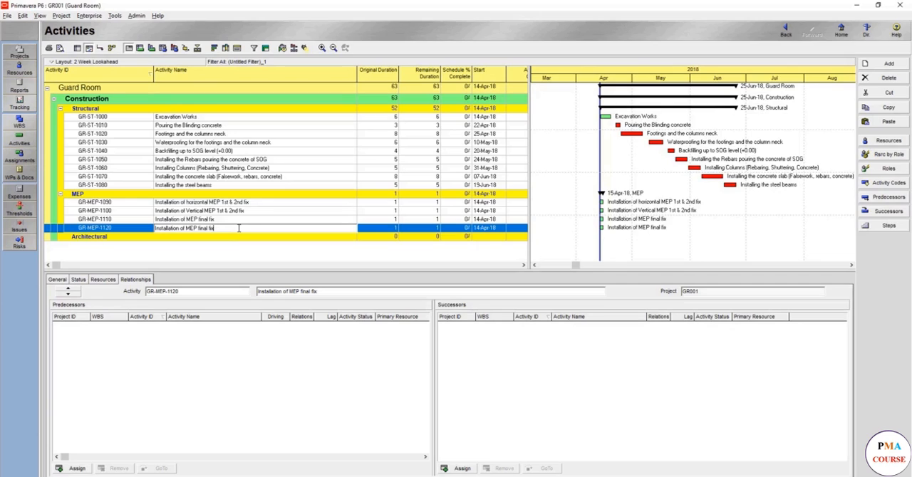
{"action": "double_click", "coordinate": [204, 228]}
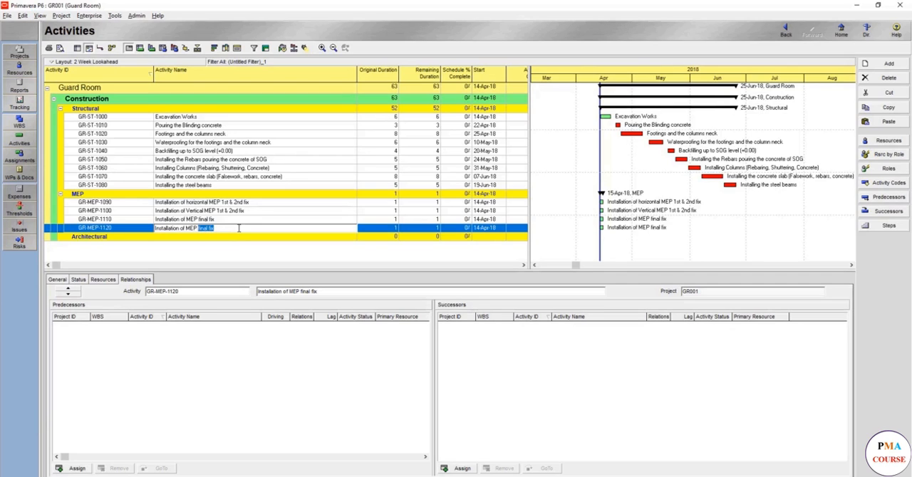
{"action": "type", "text": "containments"}
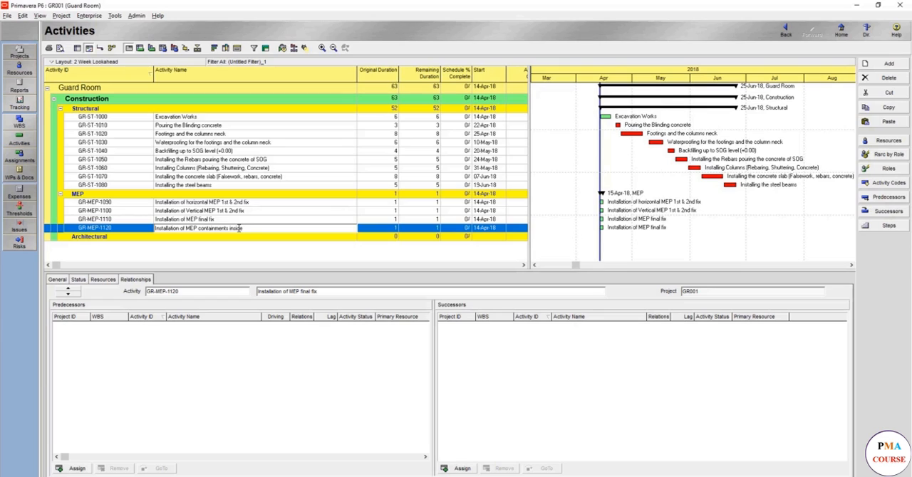
{"action": "type", "text": "the SOG"}
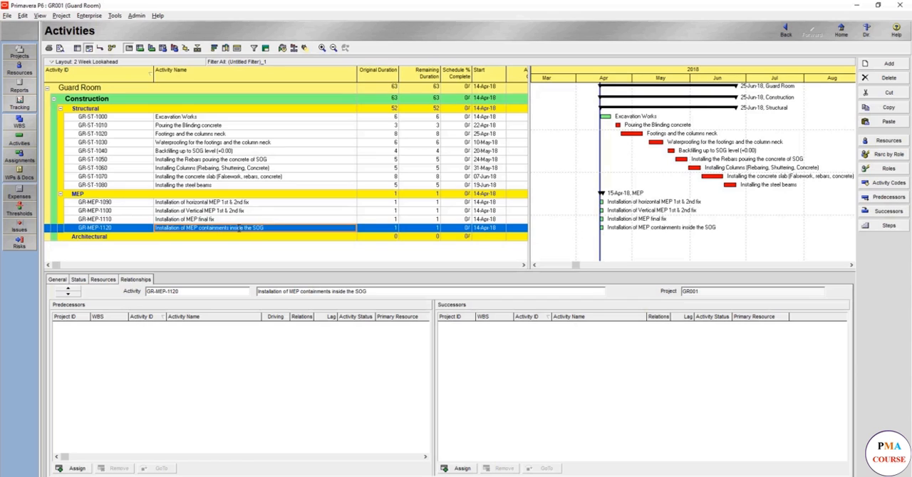
Step: Enter original durations of 60, 30, 20 and 8 days for the MEP activities
{"action": "left_click", "coordinate": [214, 202]}
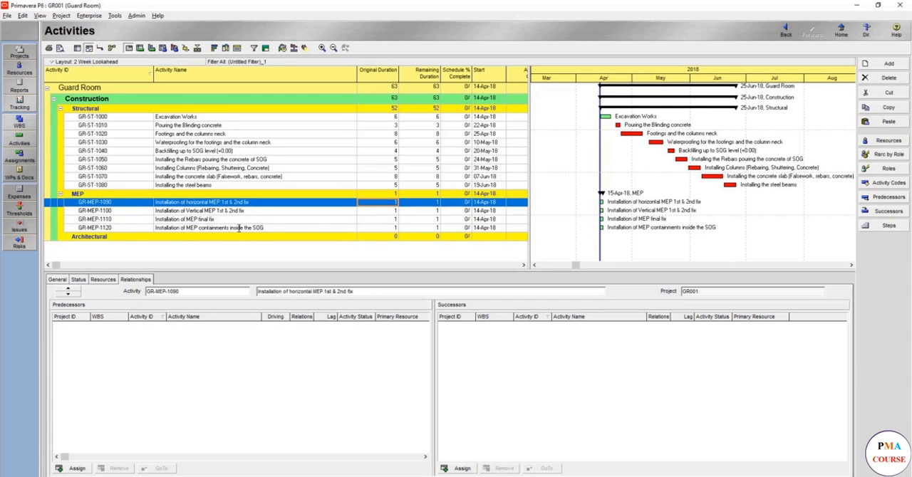
{"action": "left_click", "coordinate": [214, 227]}
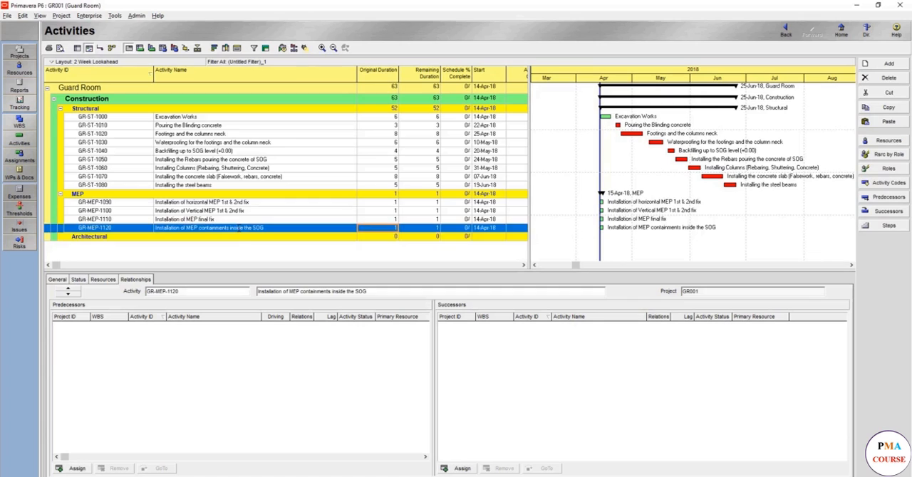
{"action": "left_click", "coordinate": [214, 202]}
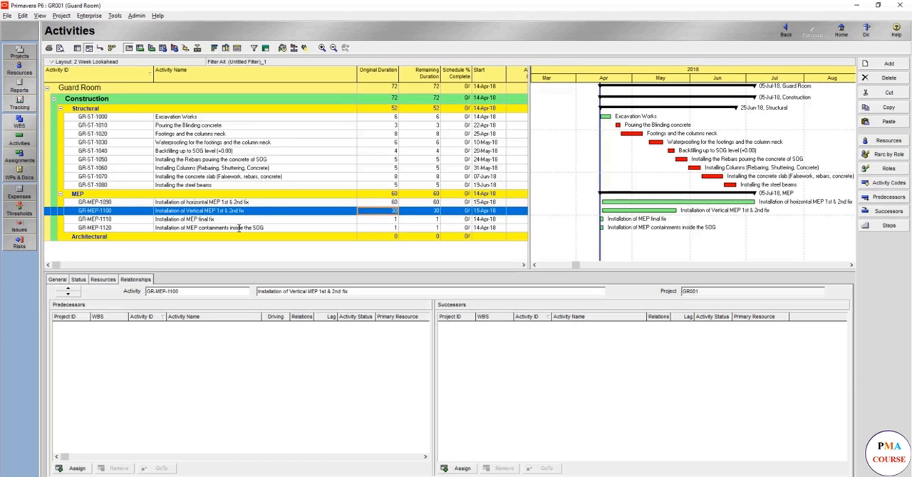
{"action": "left_click", "coordinate": [214, 219]}
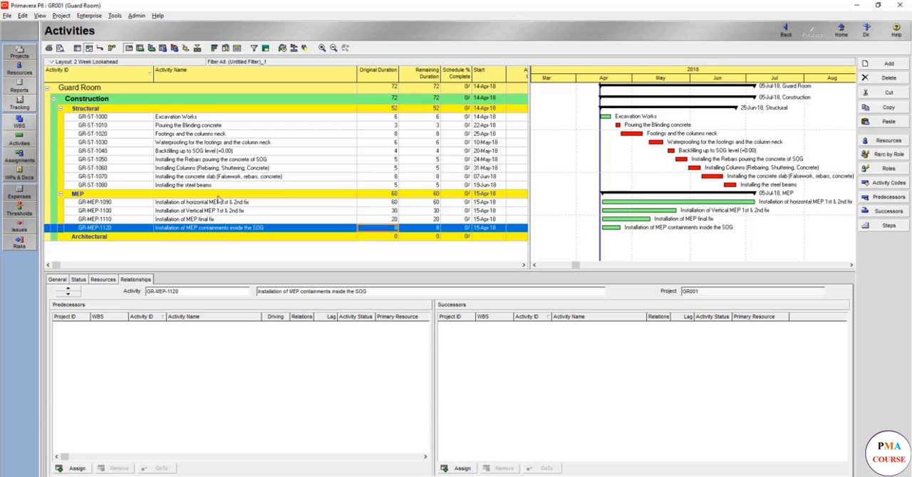
{"action": "mouse_move", "coordinate": [228, 200]}
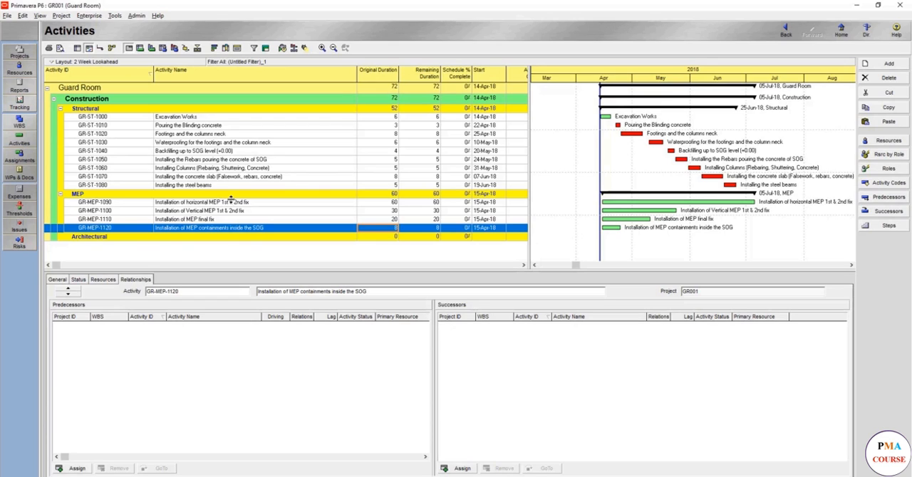
Step: Select the concrete slab and horizontal MEP activities and open their right-click menu to link them
{"action": "left_click", "coordinate": [202, 201]}
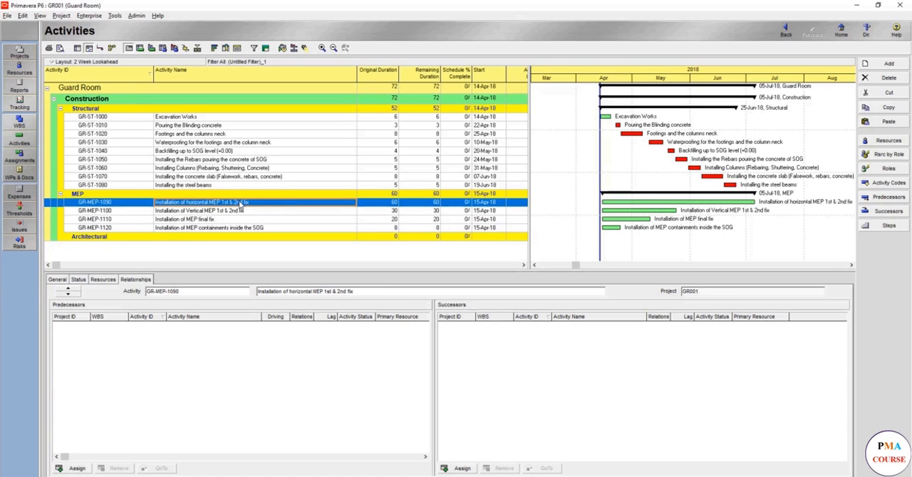
{"action": "mouse_move", "coordinate": [223, 189]}
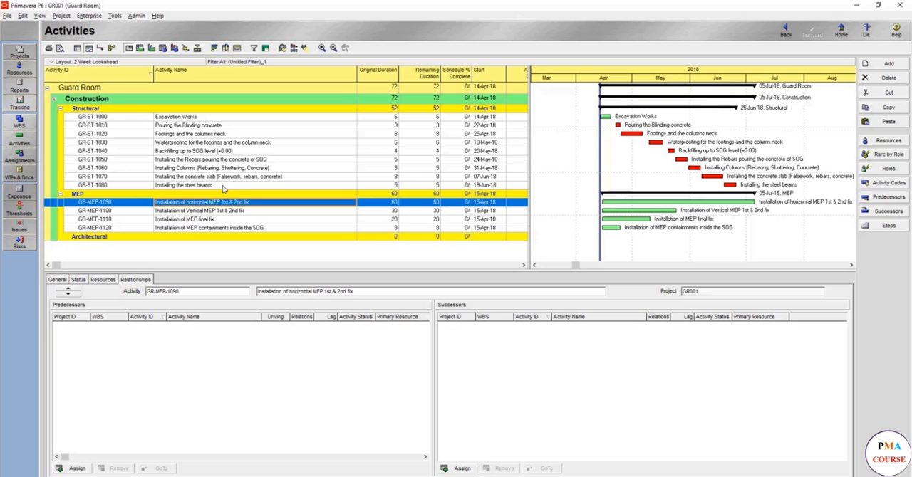
{"action": "left_click", "coordinate": [213, 176]}
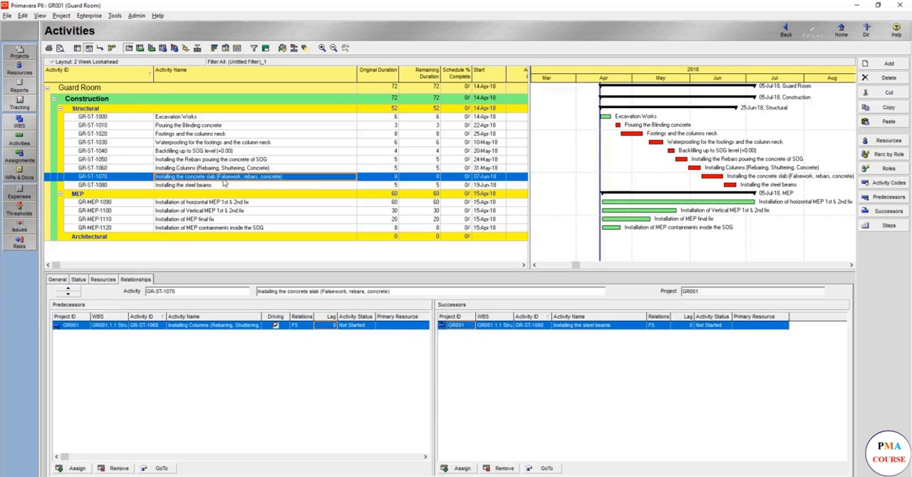
{"action": "left_click", "coordinate": [186, 186]}
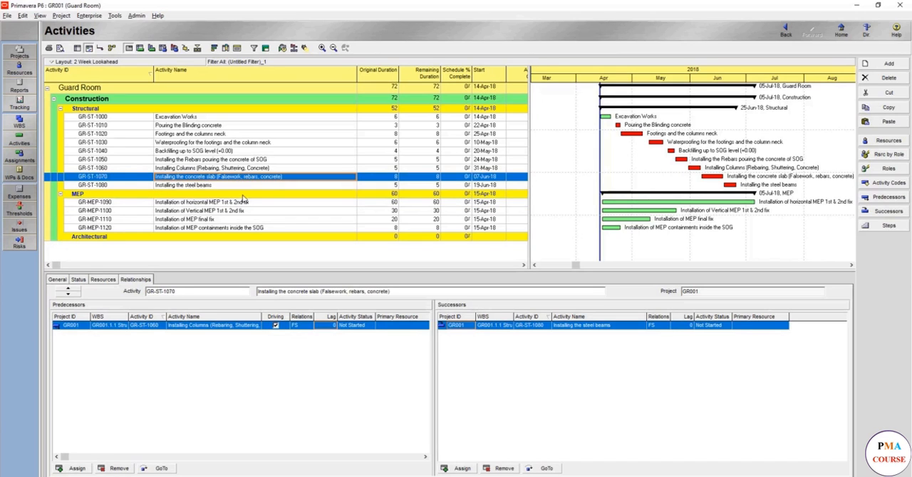
{"action": "right_click", "coordinate": [199, 202]}
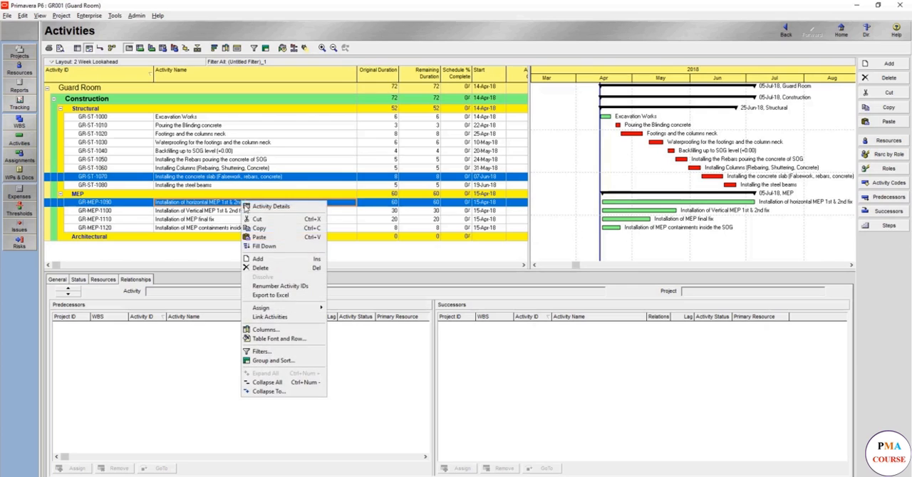
{"action": "mouse_move", "coordinate": [265, 329]}
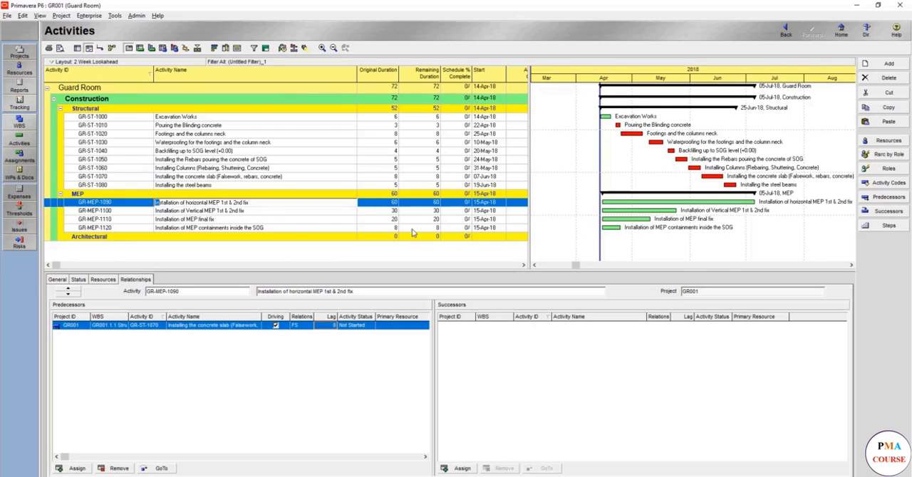
{"action": "mouse_move", "coordinate": [481, 201]}
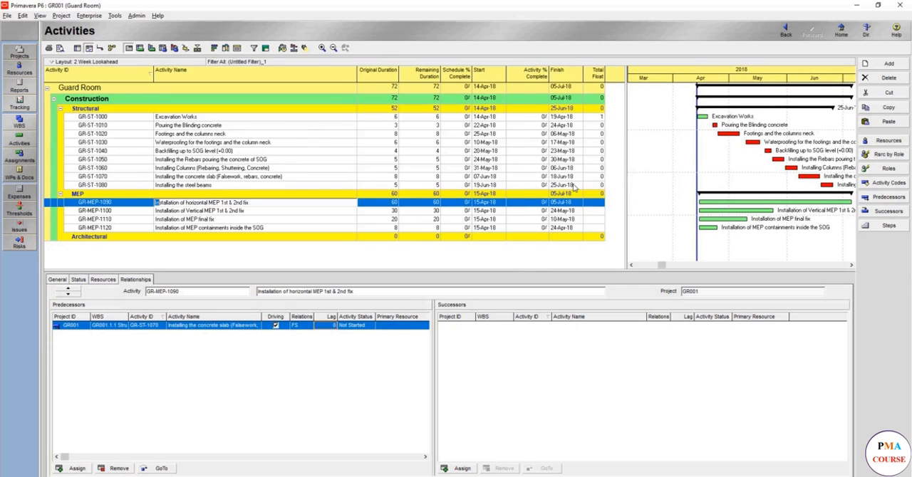
{"action": "mouse_move", "coordinate": [523, 206]}
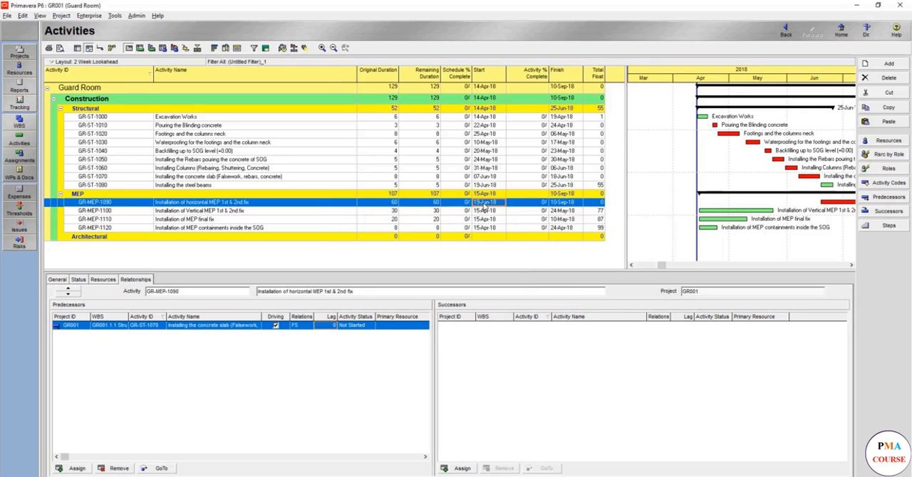
{"action": "mouse_move", "coordinate": [486, 207]}
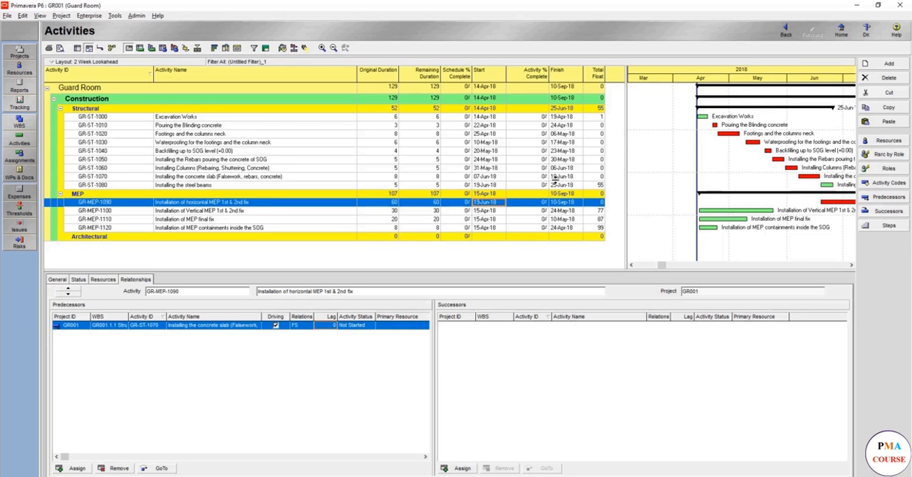
Step: Open the list of activities for assigning predecessors
{"action": "left_click", "coordinate": [72, 468]}
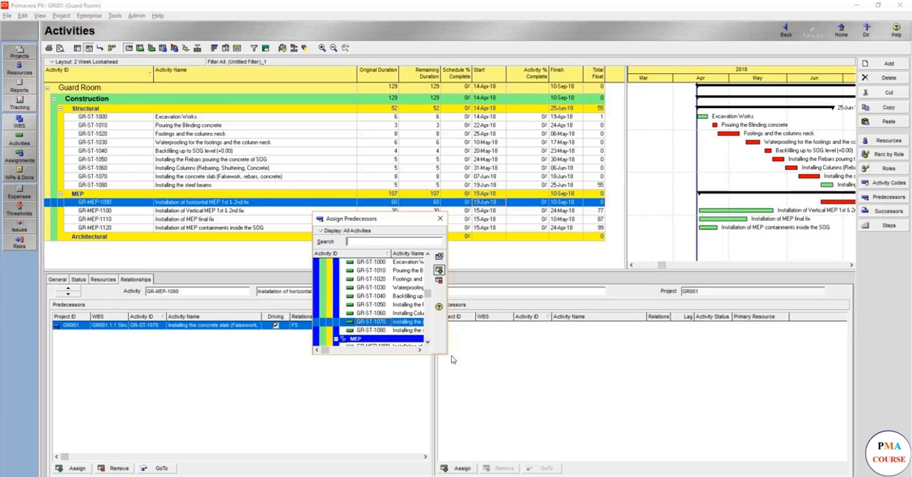
{"action": "mouse_move", "coordinate": [406, 332]}
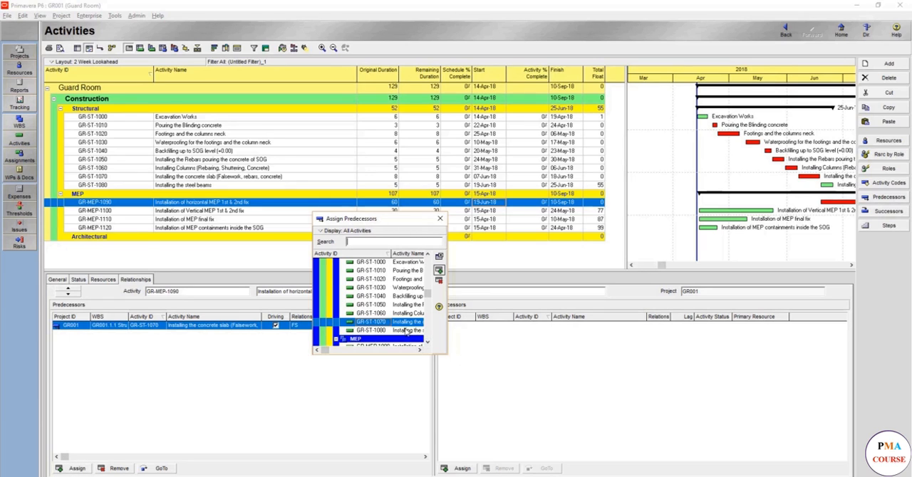